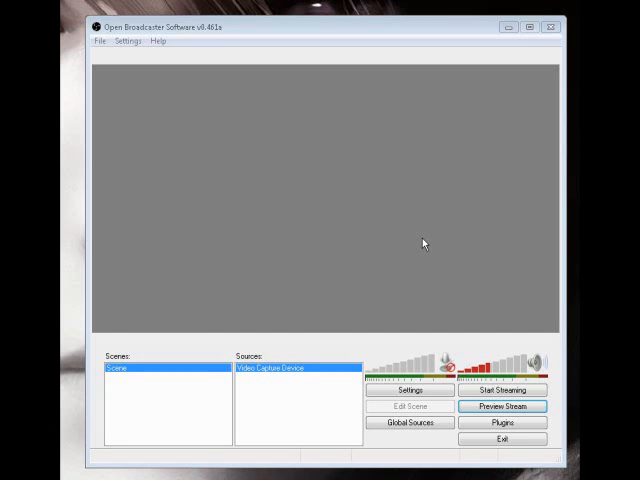
mouse_move(336, 12)
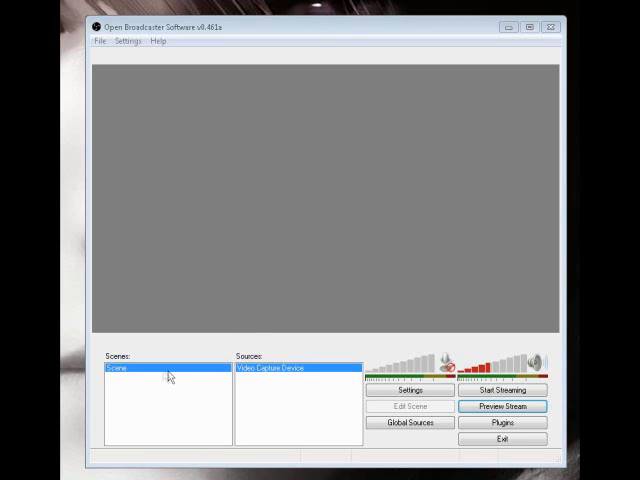
mouse_move(146, 384)
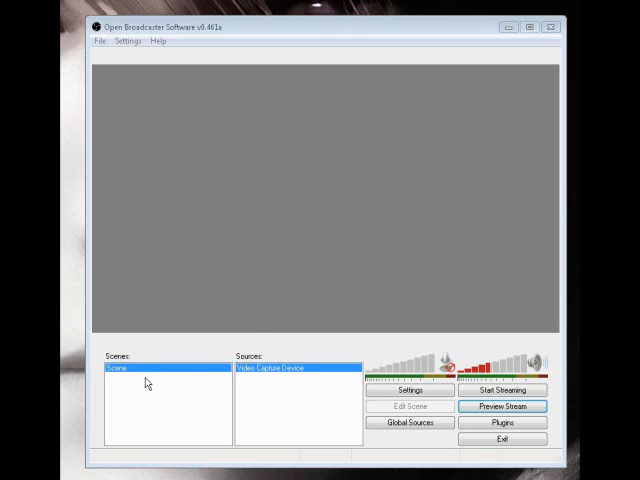
mouse_move(148, 392)
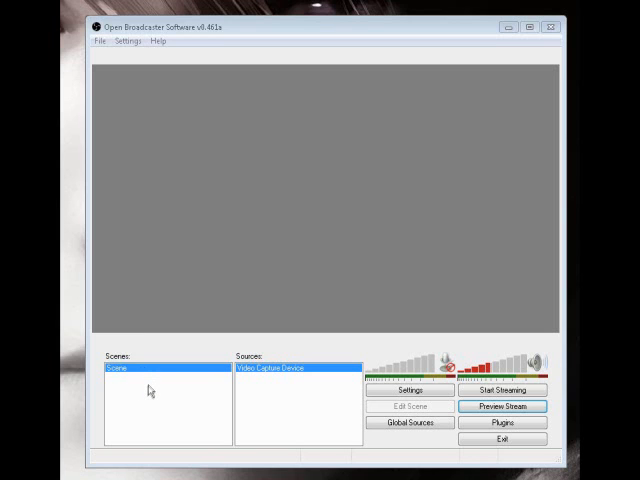
- Add a new scene to the scenes list and confirm its name
right_click(148, 392)
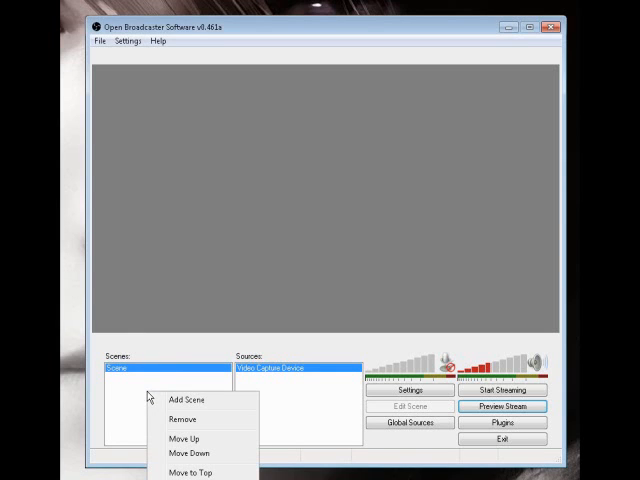
click(188, 400)
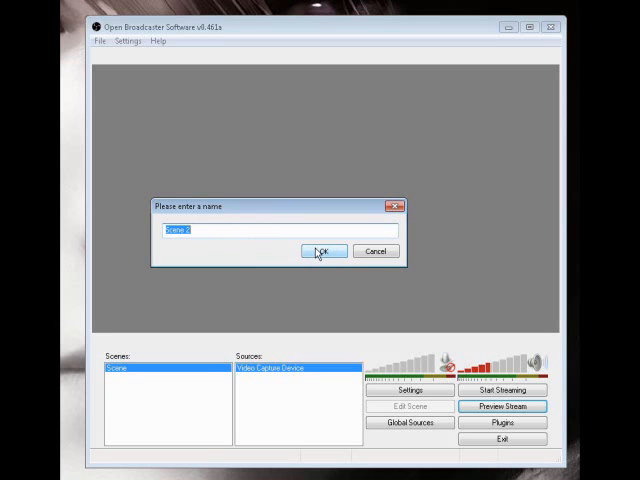
click(322, 250)
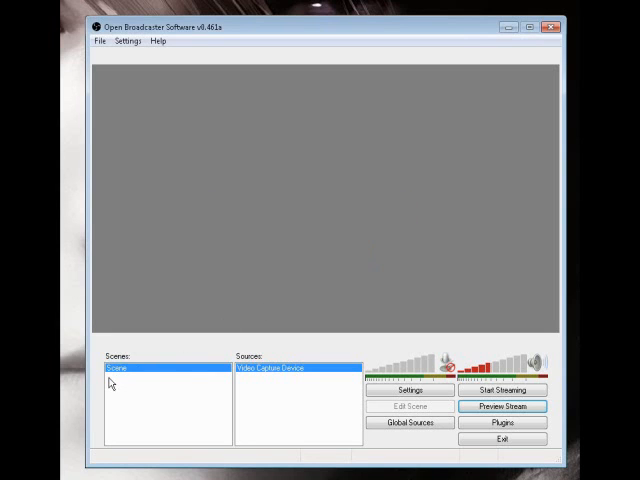
mouse_move(168, 364)
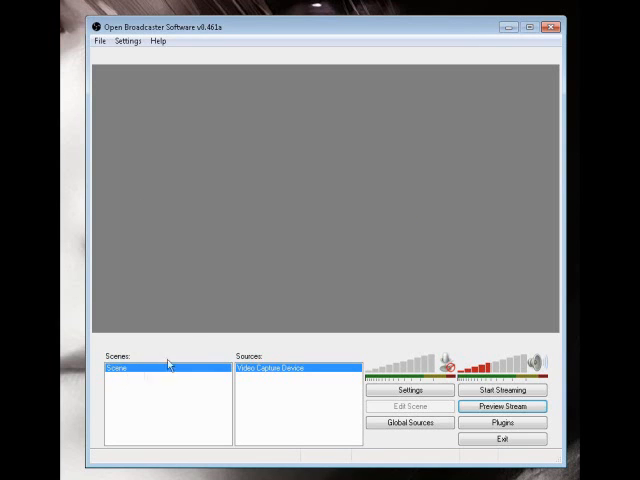
mouse_move(264, 388)
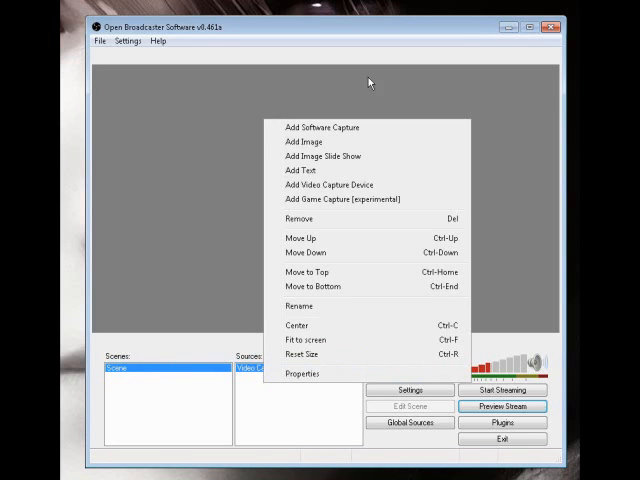
mouse_move(360, 128)
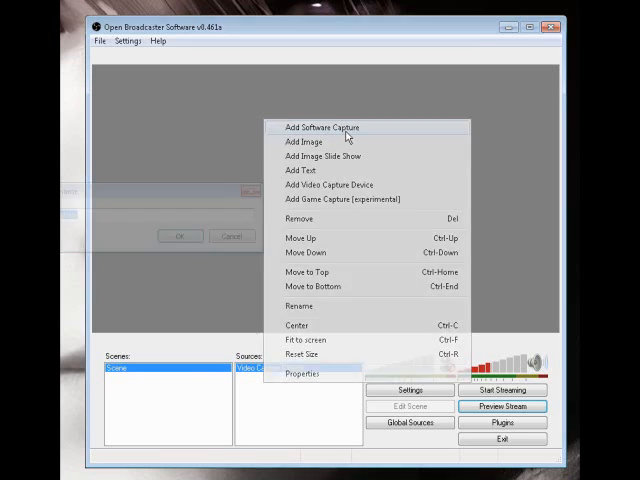
- Add a software capture source set to capture a single window rather than the whole monitor
click(328, 128)
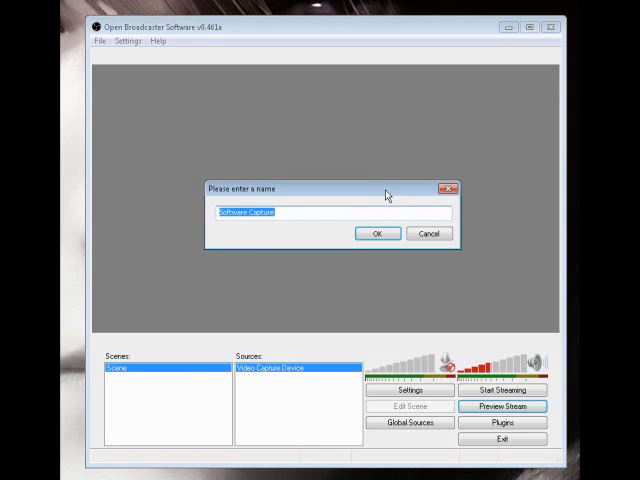
click(376, 232)
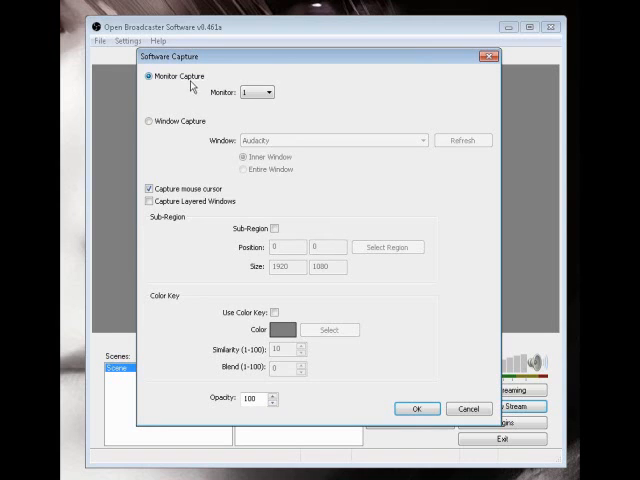
mouse_move(192, 84)
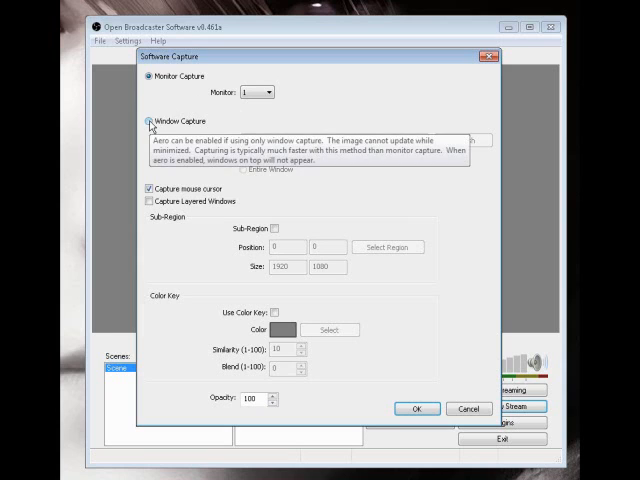
click(150, 120)
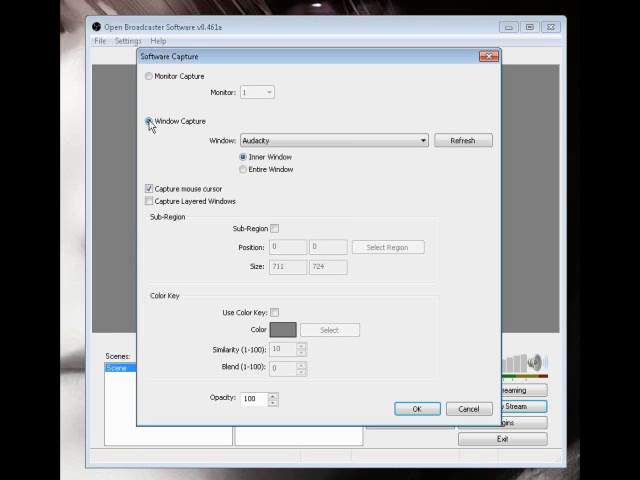
click(410, 140)
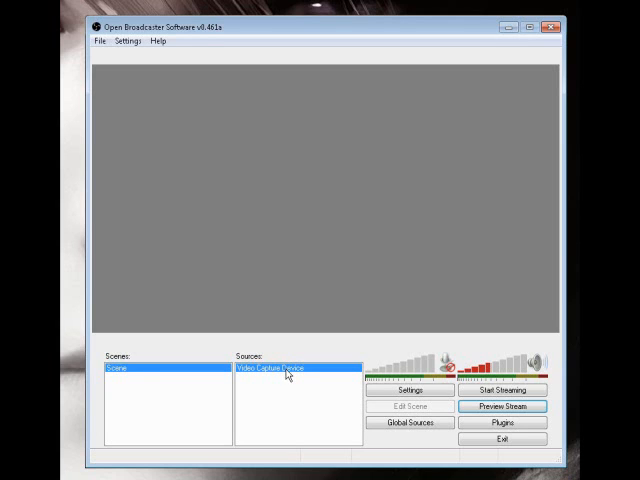
mouse_move(284, 378)
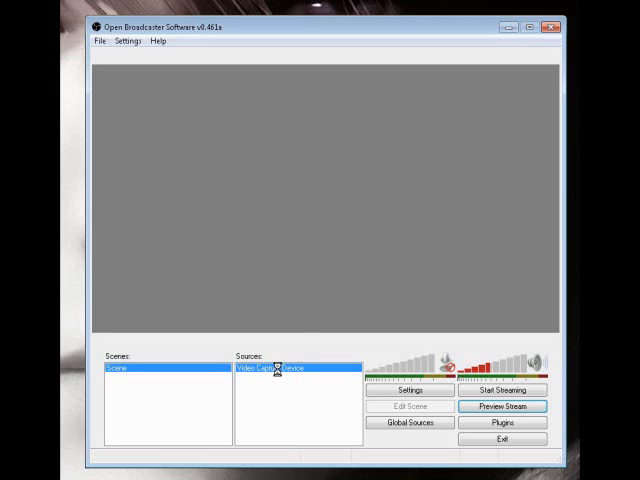
- Review the video capture device settings (custom 1280x720, 30 FPS) and close them
double_click(280, 368)
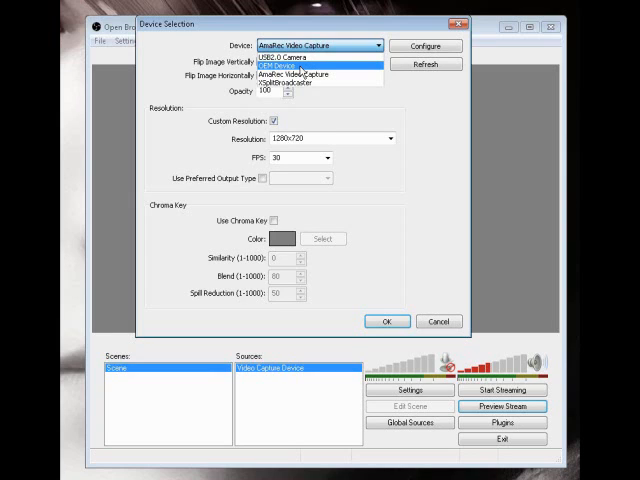
mouse_move(290, 76)
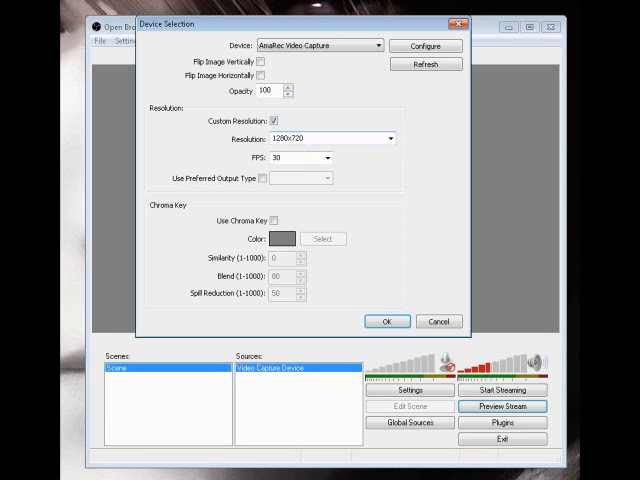
mouse_move(320, 132)
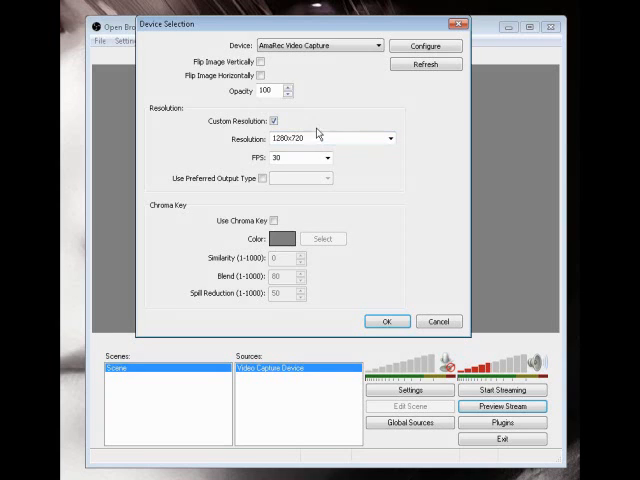
mouse_move(330, 136)
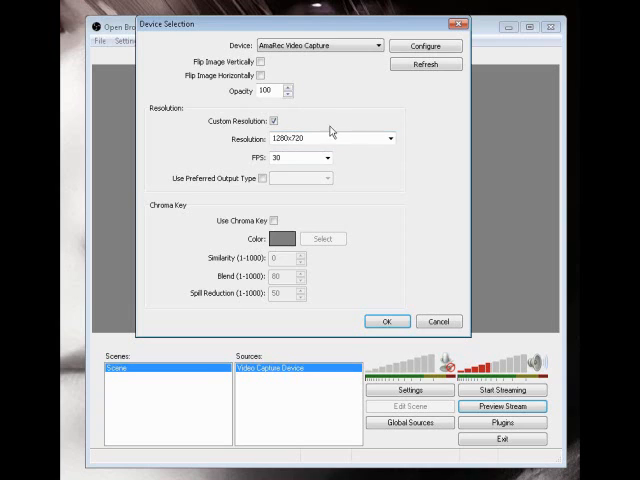
mouse_move(388, 172)
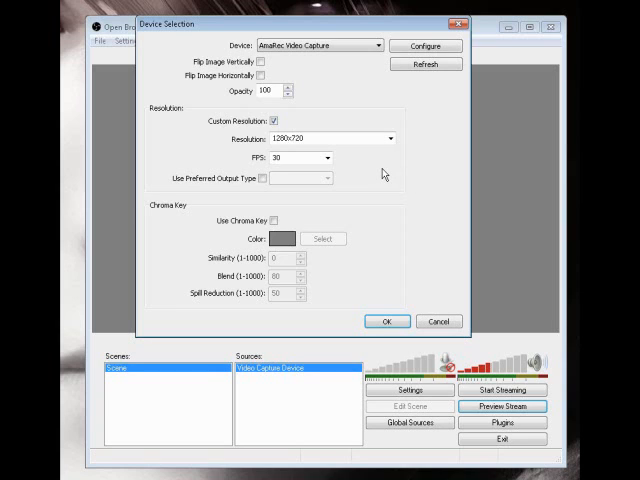
mouse_move(380, 172)
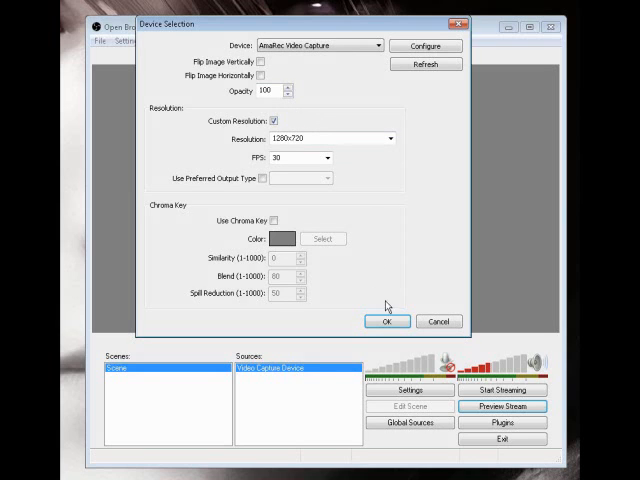
click(388, 320)
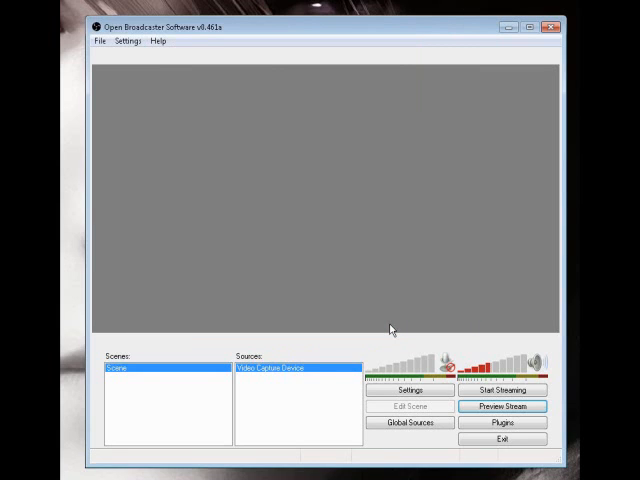
- Review the Encoding settings showing max bitrate 1500 with AAC audio at 128
click(128, 40)
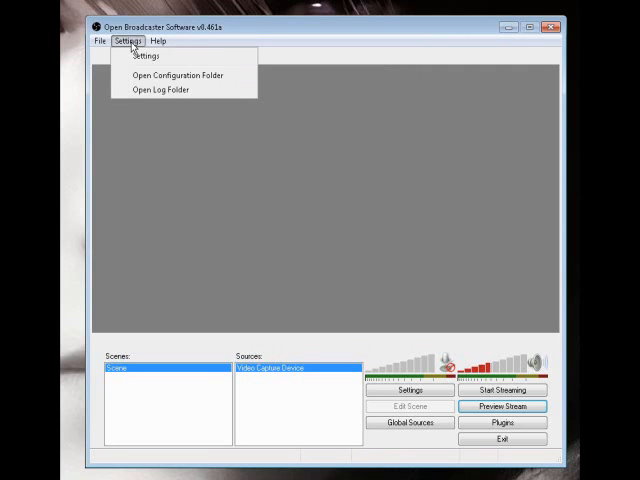
click(144, 56)
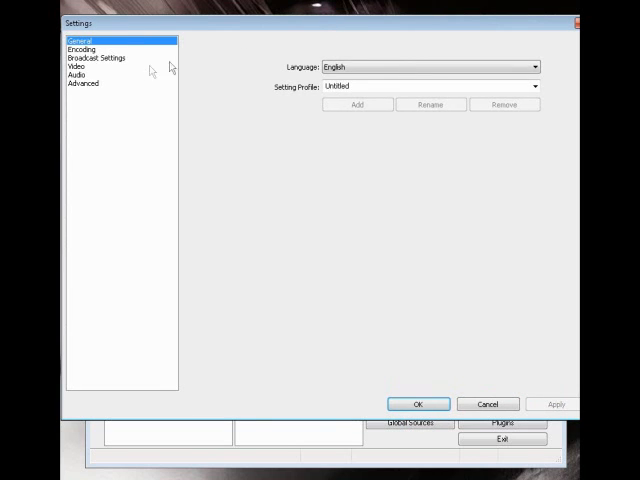
click(80, 48)
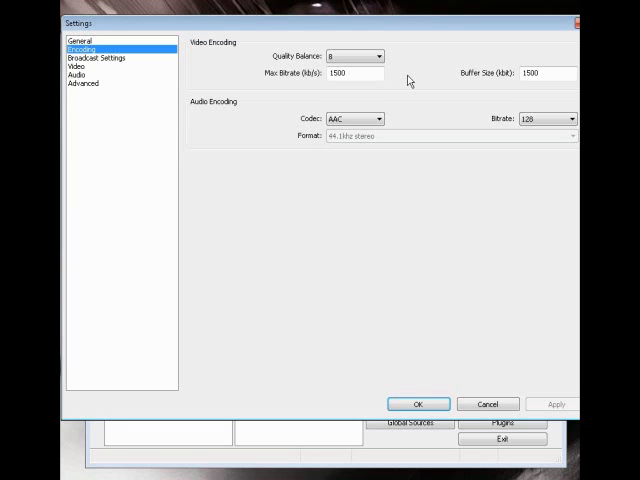
mouse_move(408, 80)
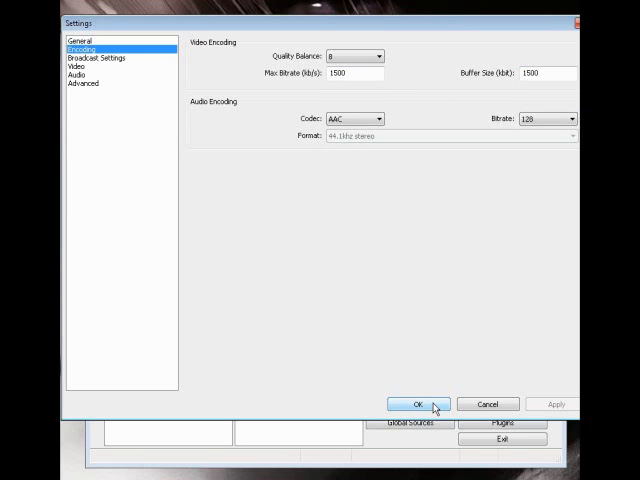
click(416, 404)
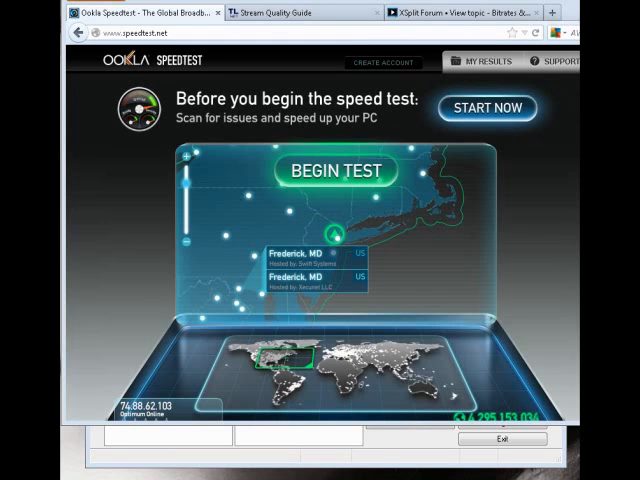
mouse_move(228, 144)
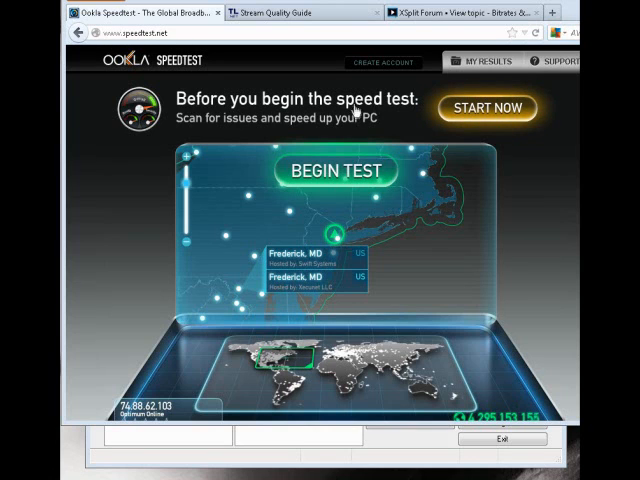
mouse_move(530, 268)
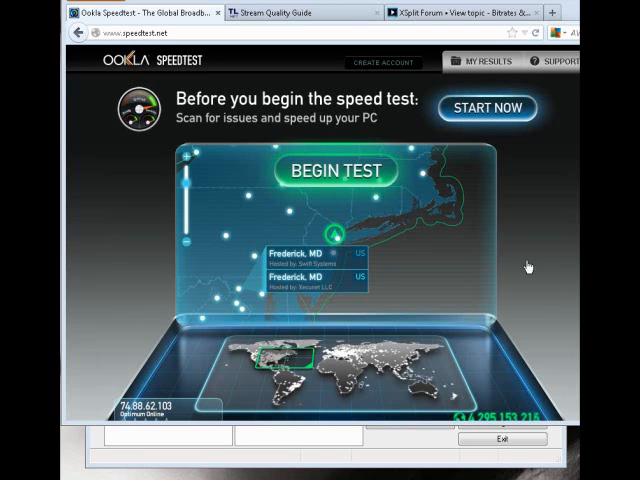
- Run the speedtest.net test, getting 11 ms ping, 18.50 Mbps down and 5.11 Mbps up
click(334, 170)
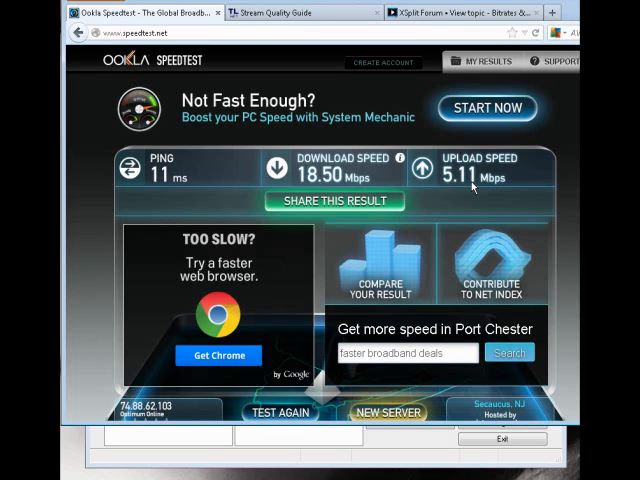
mouse_move(452, 200)
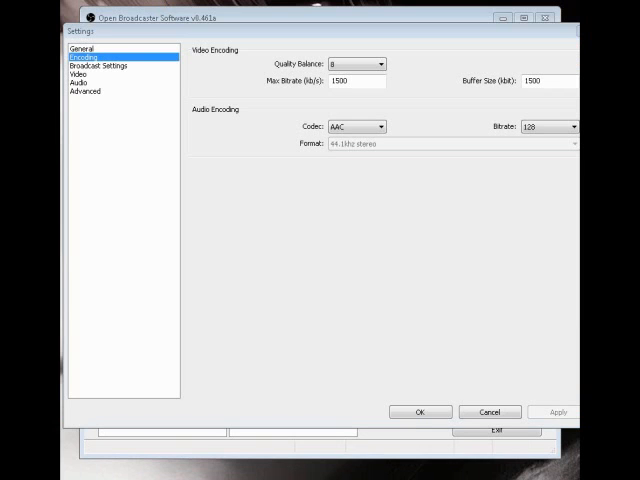
mouse_move(428, 104)
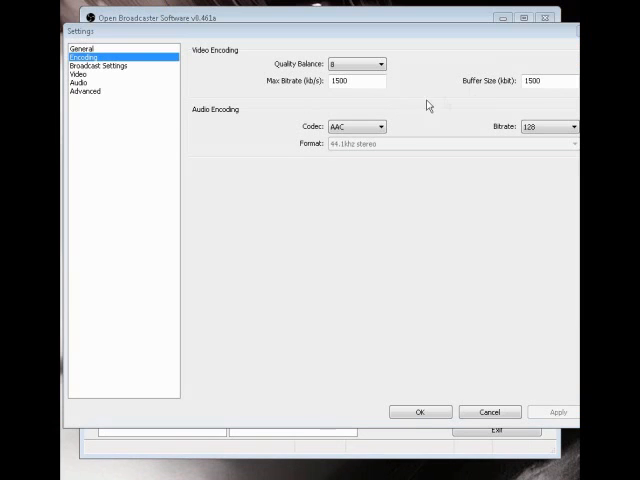
mouse_move(416, 120)
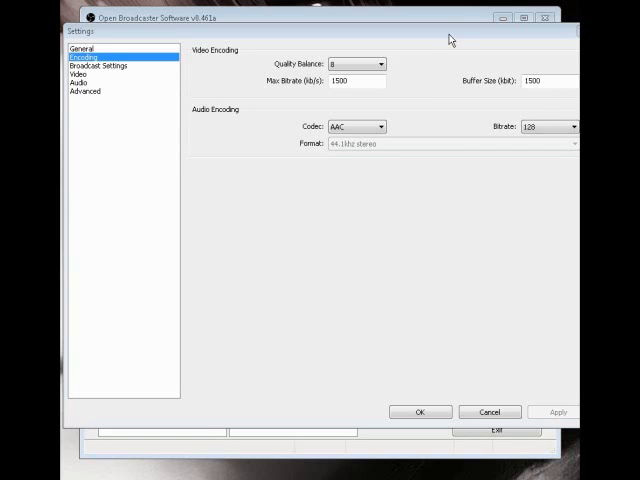
mouse_move(430, 38)
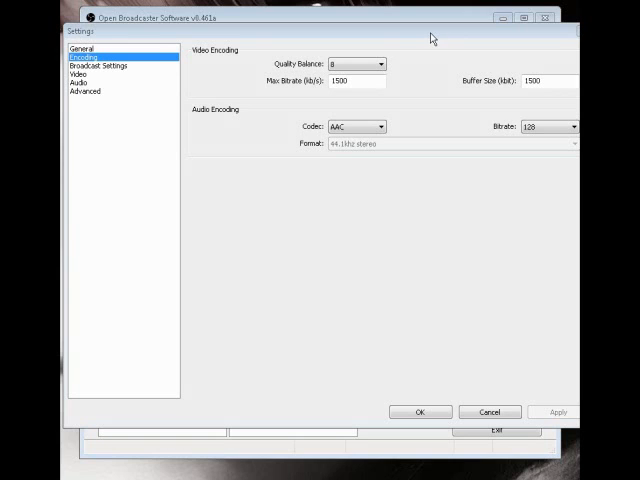
mouse_move(118, 72)
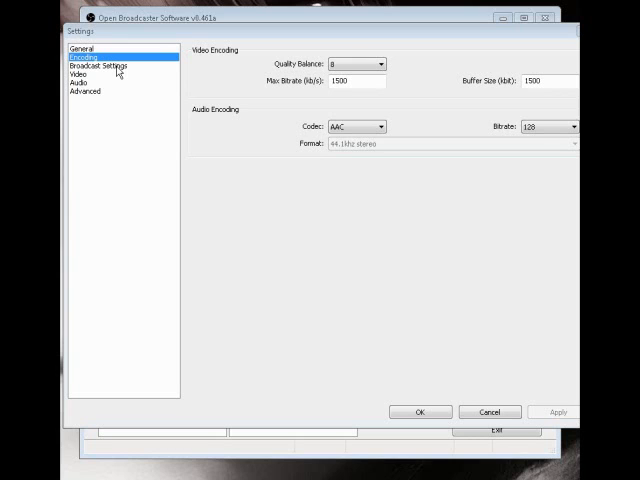
- Set Broadcast Settings to live stream on Twitch / Justin.tv via the US East: New York, NY server
click(96, 66)
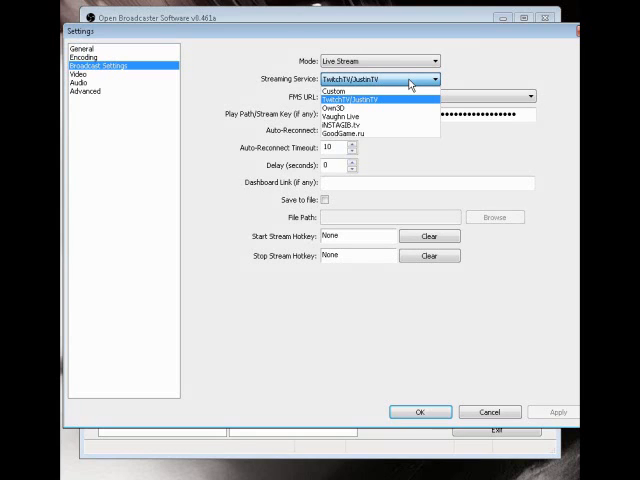
click(360, 96)
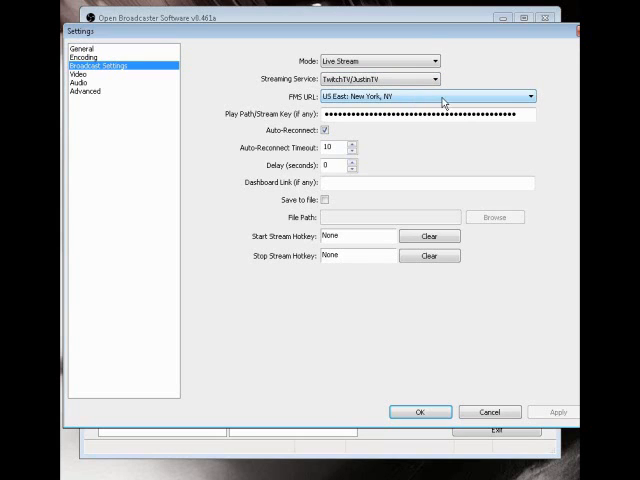
click(526, 96)
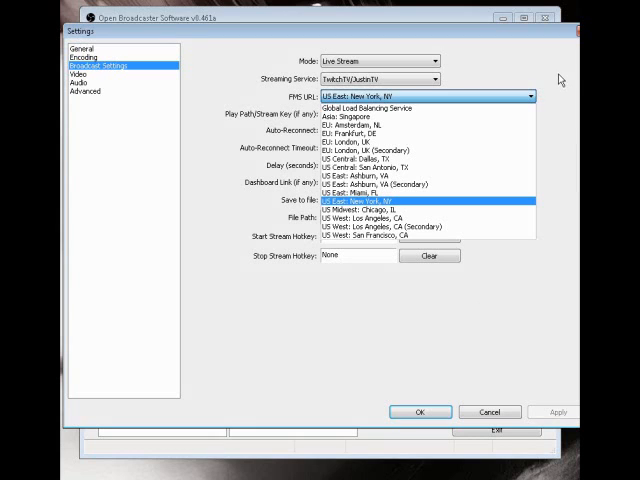
click(430, 198)
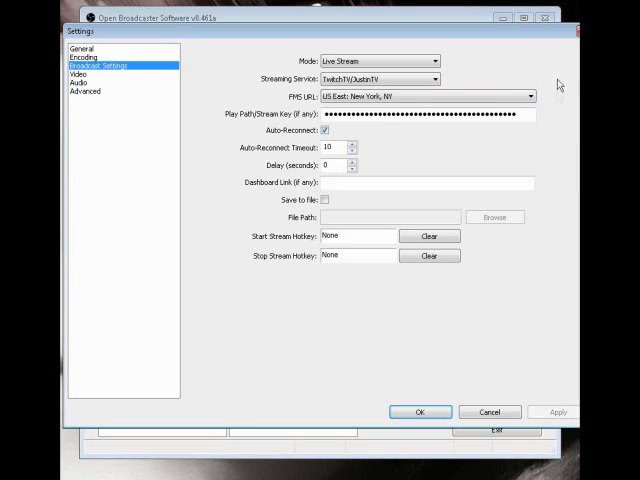
mouse_move(344, 128)
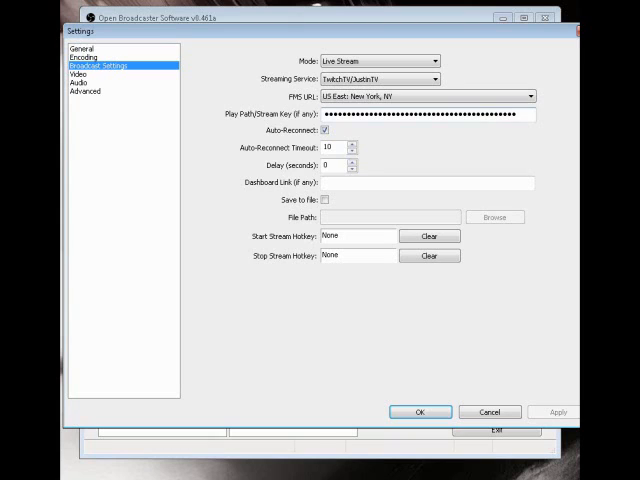
mouse_move(360, 328)
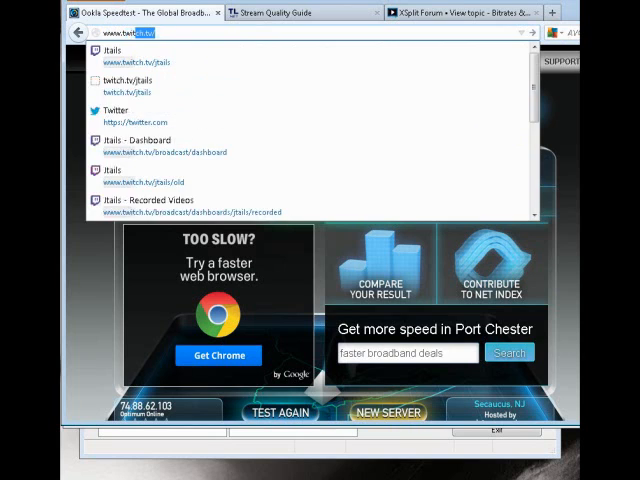
- Reveal the hidden stream key on the Twitch dashboard and select it for copying
text(/)
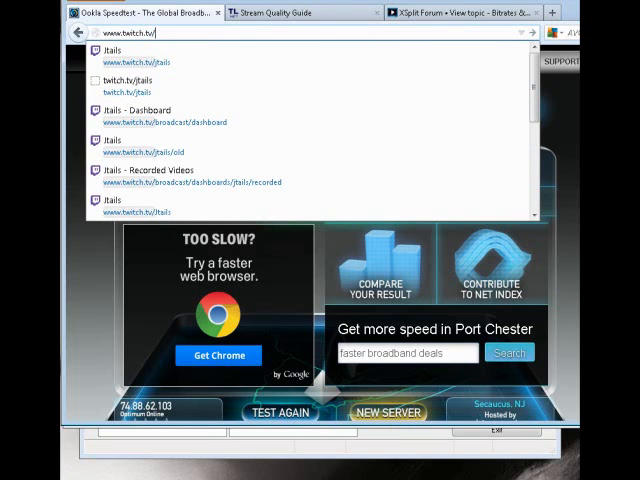
text(broa)
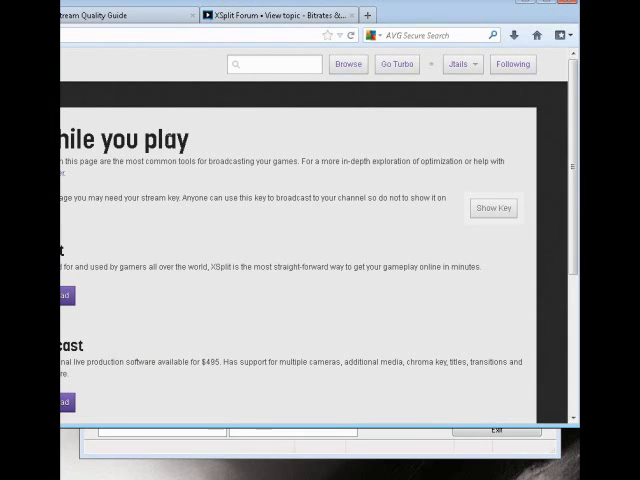
mouse_move(504, 216)
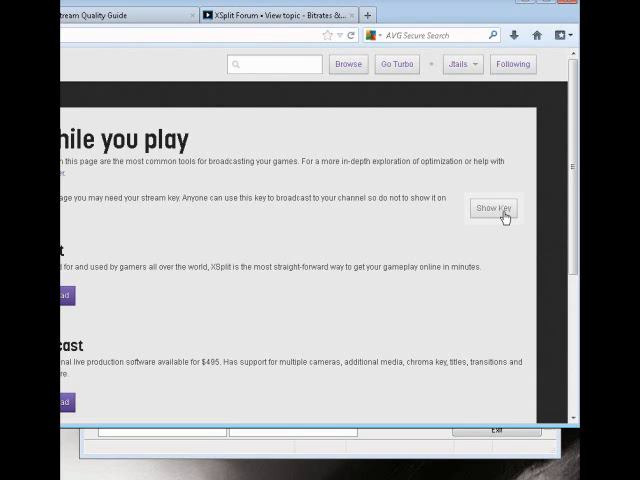
click(490, 208)
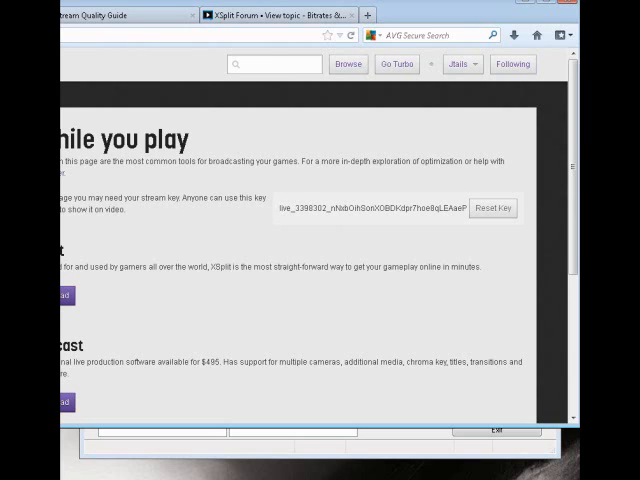
triple_click(384, 208)
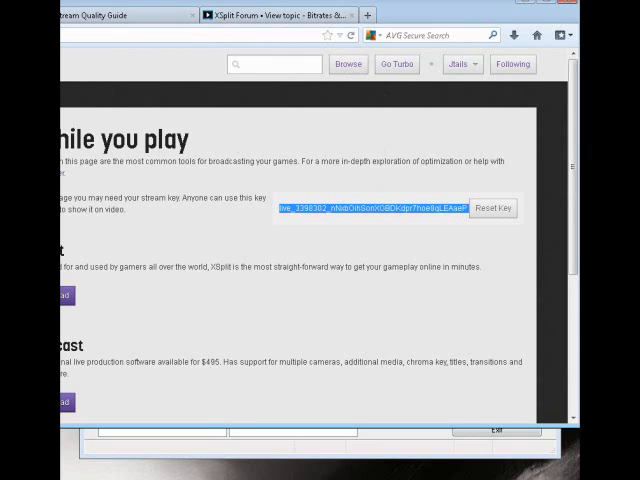
mouse_move(410, 18)
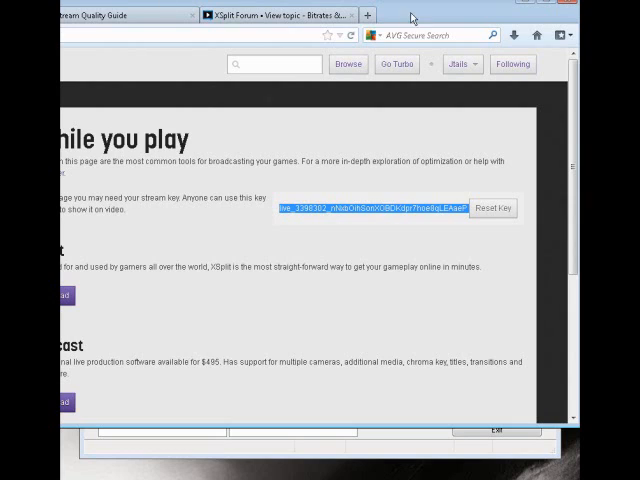
mouse_move(530, 18)
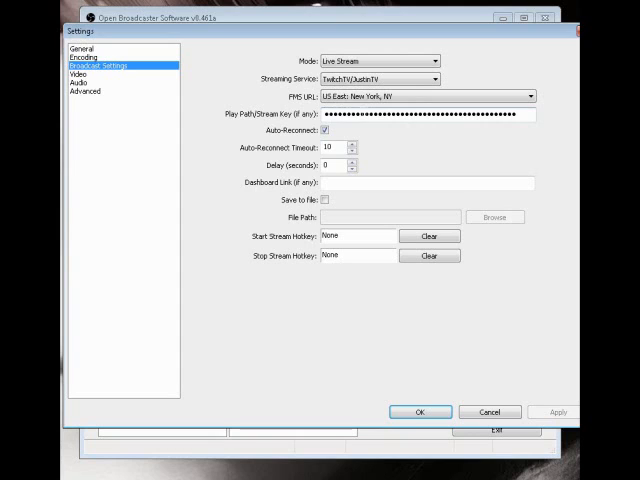
mouse_move(336, 280)
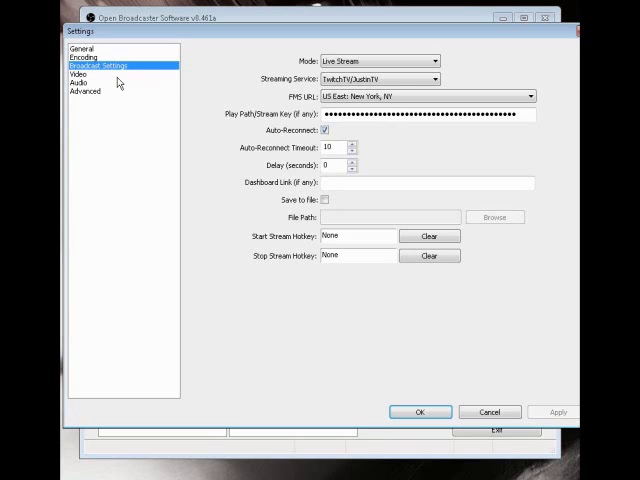
- Review the Video settings: custom 1280x720 base resolution, no downscale, 30 FPS
click(72, 74)
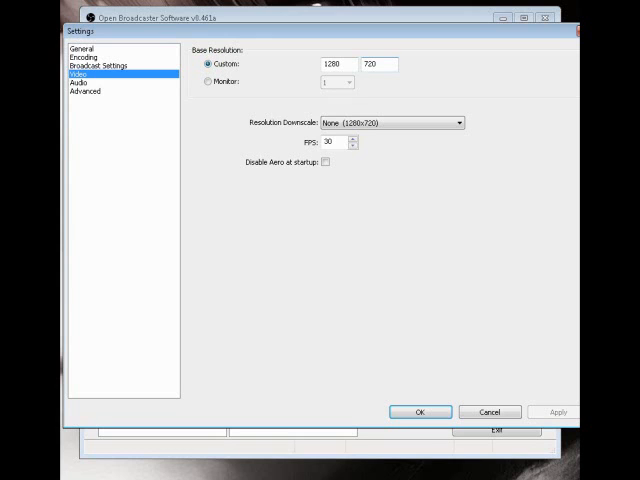
mouse_move(400, 110)
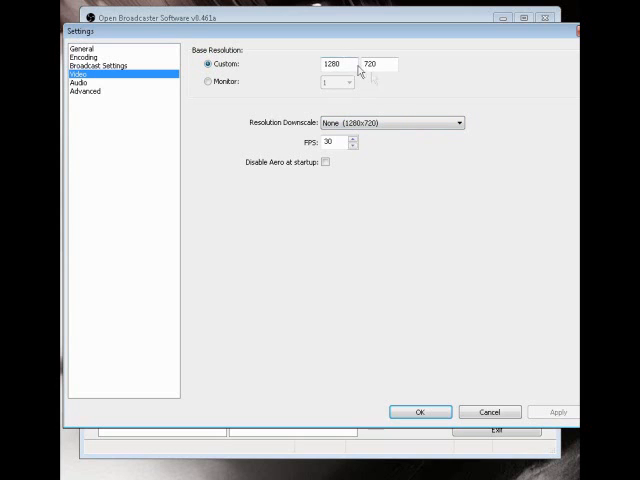
click(456, 122)
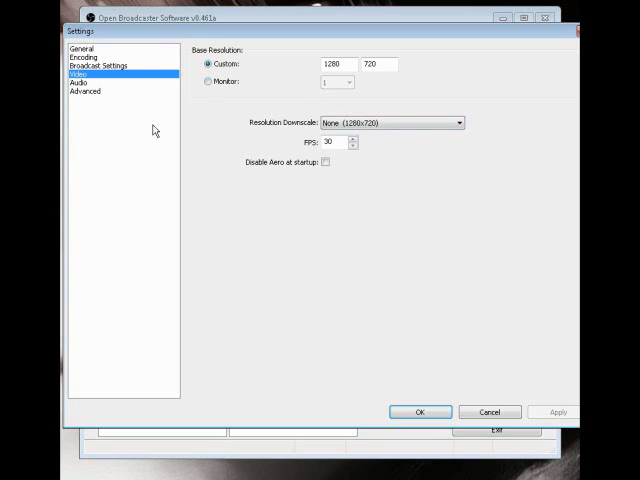
- Confirm the microphone is the Realtek High Definition Audio device, then accept and close Settings
click(76, 84)
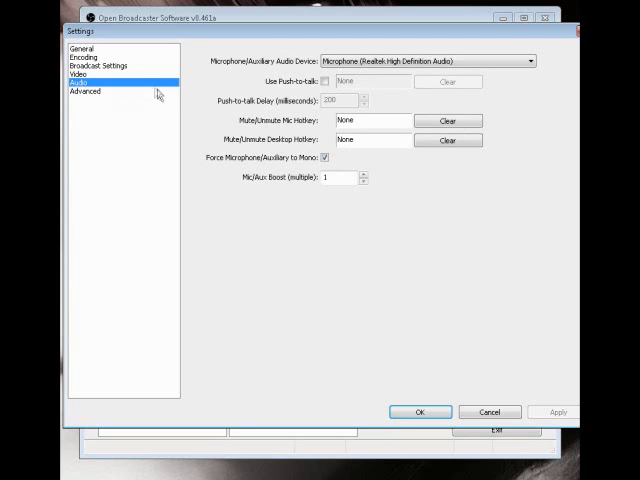
click(82, 92)
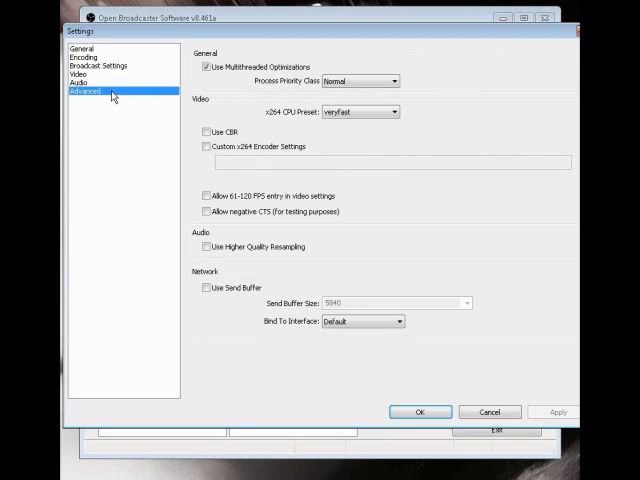
click(76, 82)
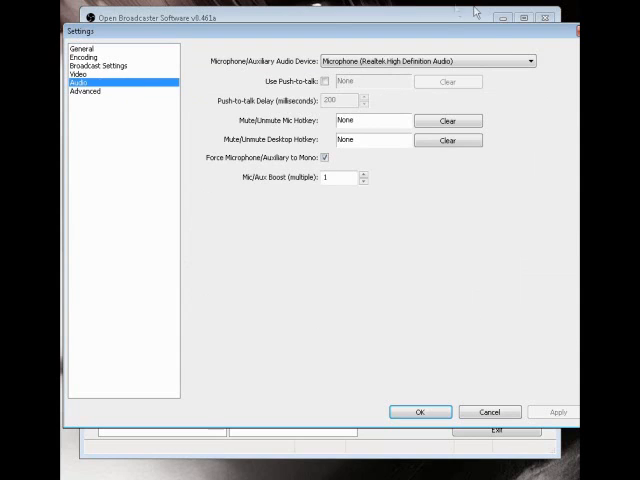
click(532, 60)
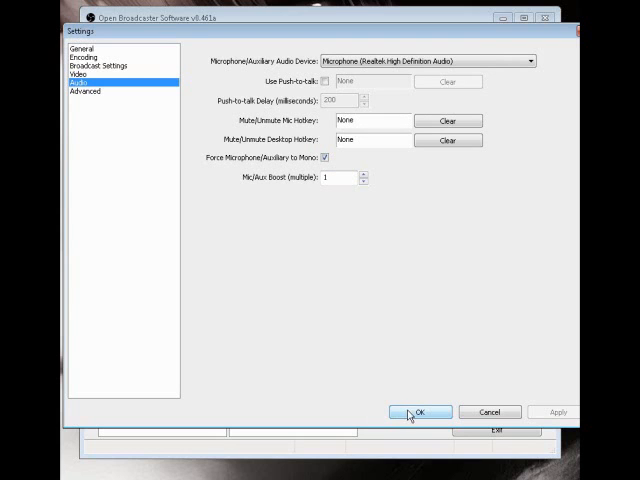
click(420, 412)
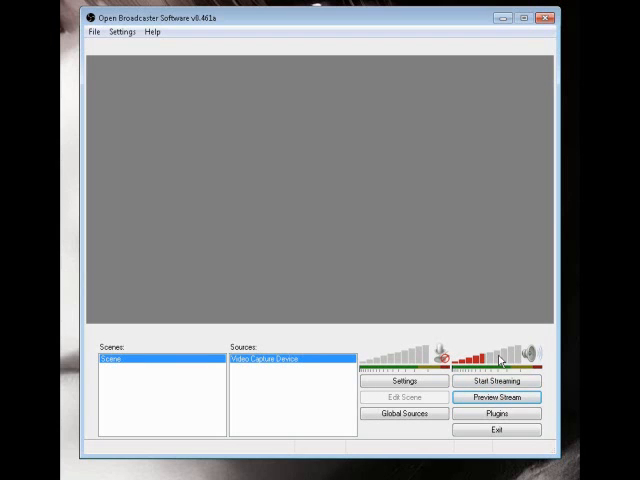
mouse_move(492, 362)
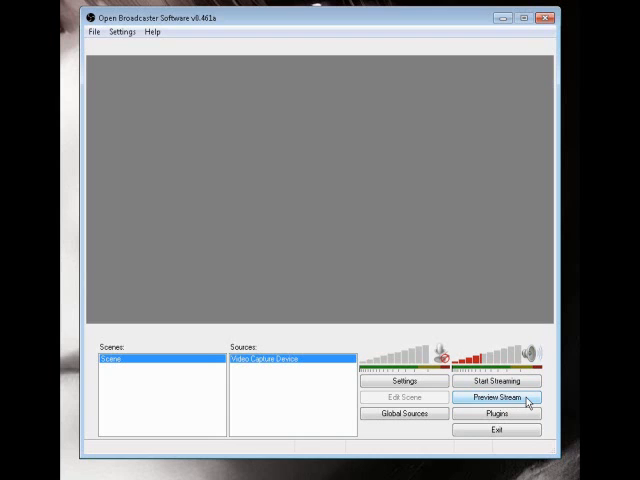
- Start the stream preview showing the captured game footage at 30 FPS
click(498, 400)
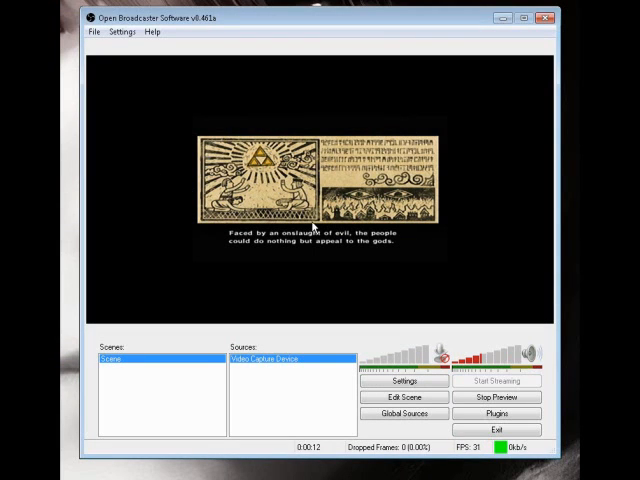
mouse_move(428, 378)
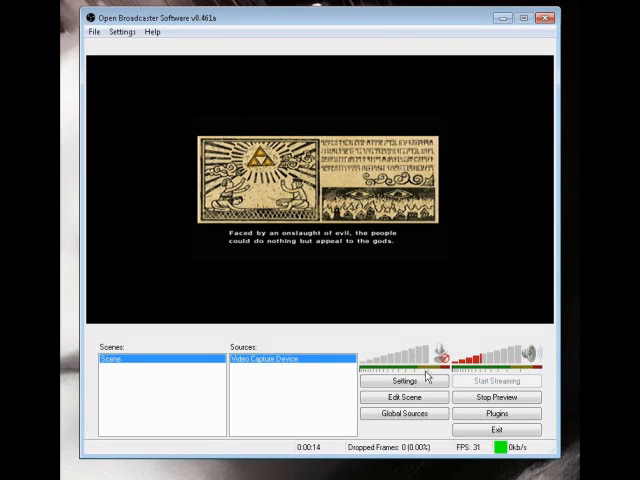
- Toggle scene editing while watching the game capture, then stop the preview
click(402, 398)
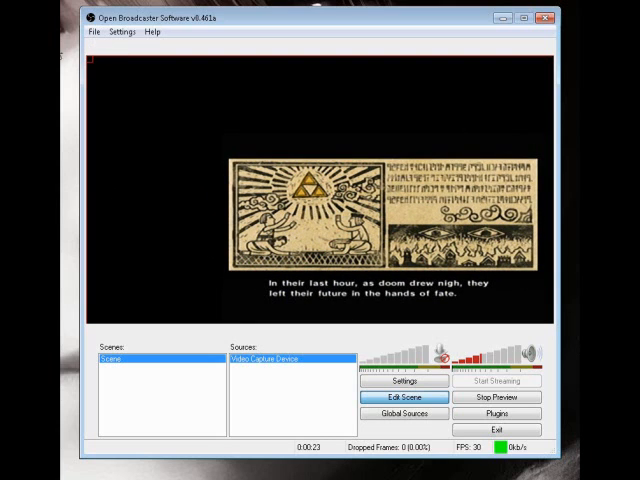
mouse_move(92, 66)
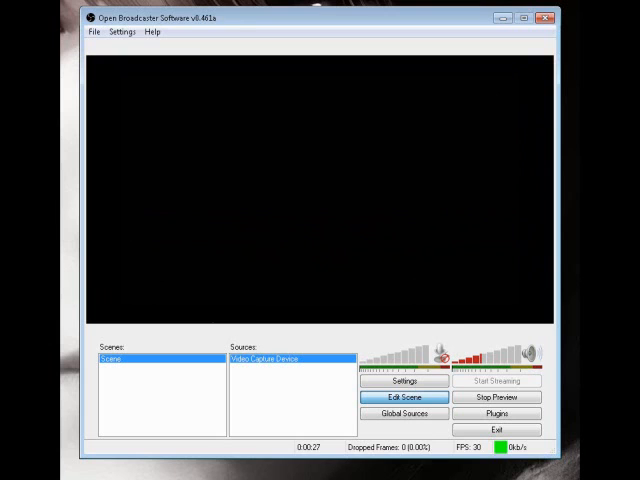
mouse_move(376, 180)
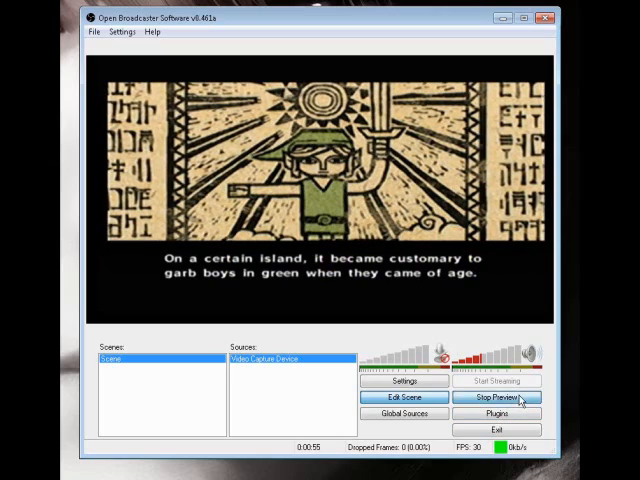
click(496, 398)
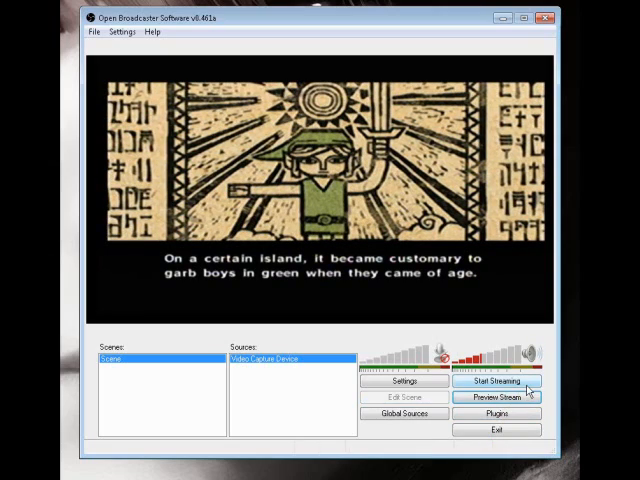